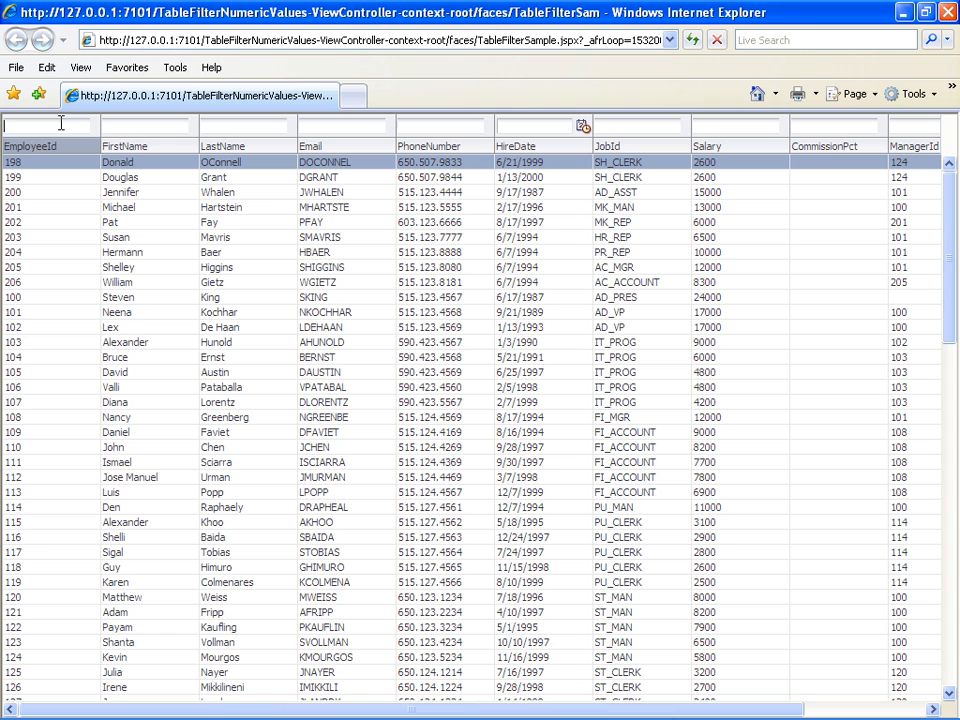
mouse_move(893, 177)
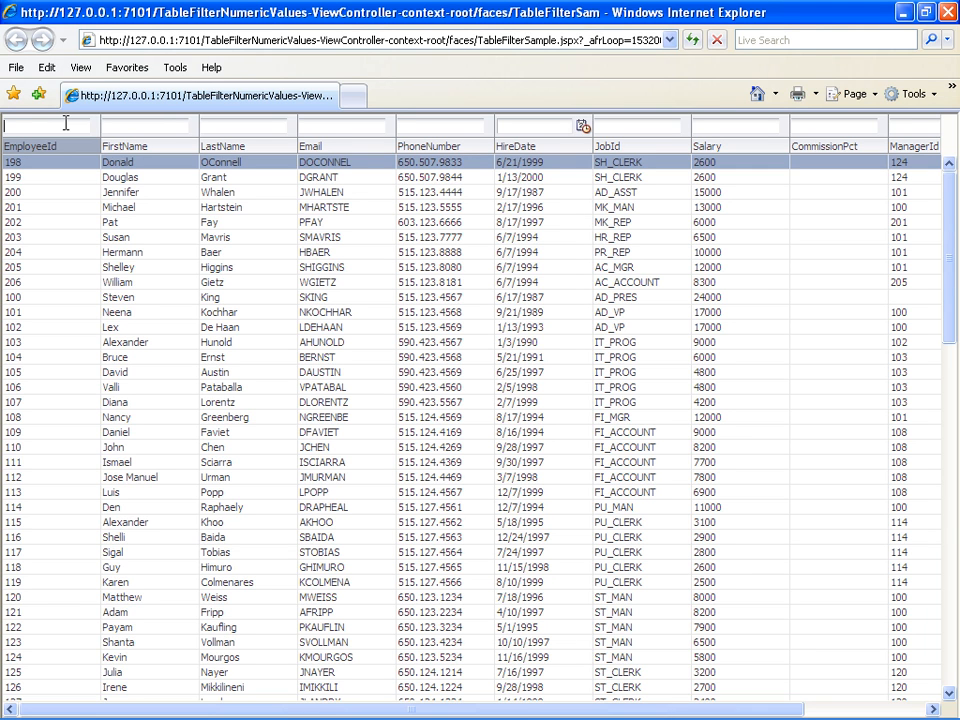
Enter 123 in the browser's EmployeeId filter box, then return to TableFilterSample.jspx in JDeveloper
type("123")
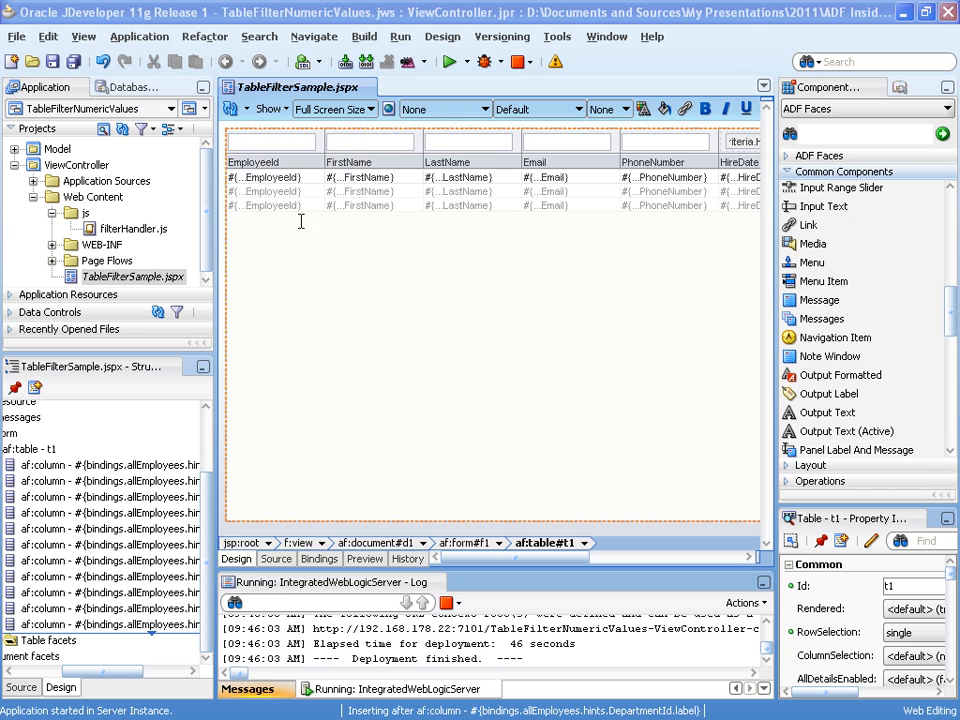
Select the EmployeeId column and expand its column facets in the Structure window
left_click(270, 162)
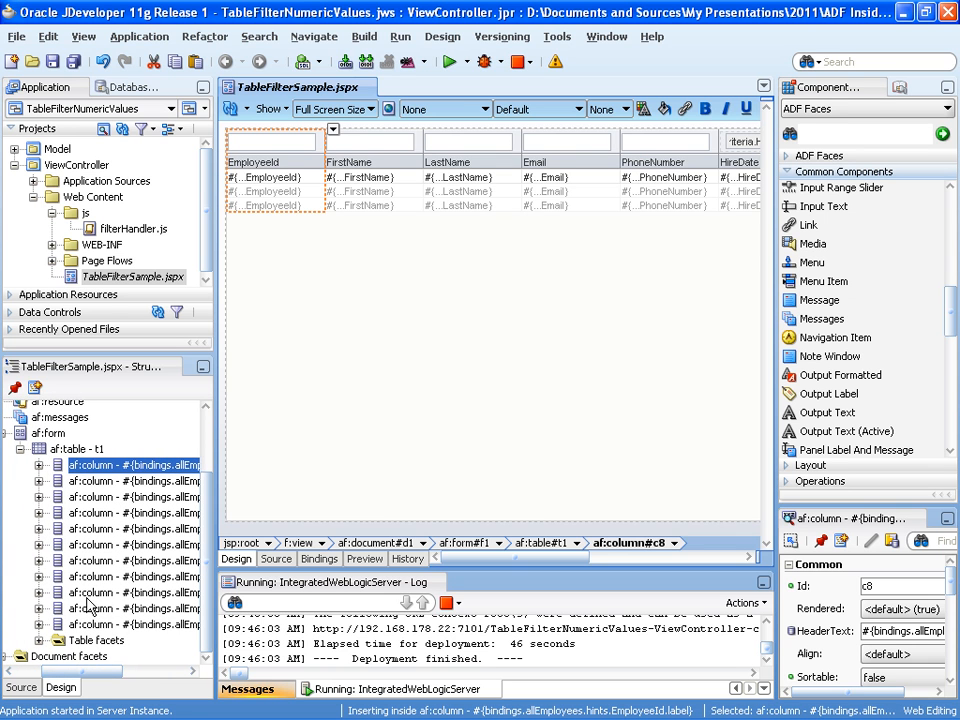
left_click(39, 465)
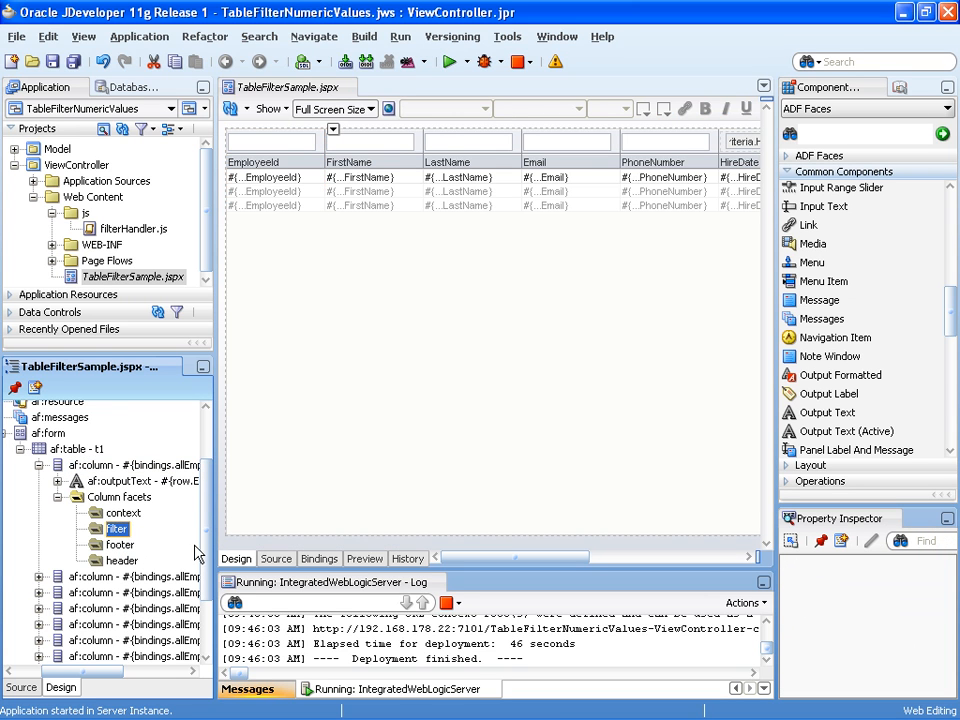
mouse_move(823, 206)
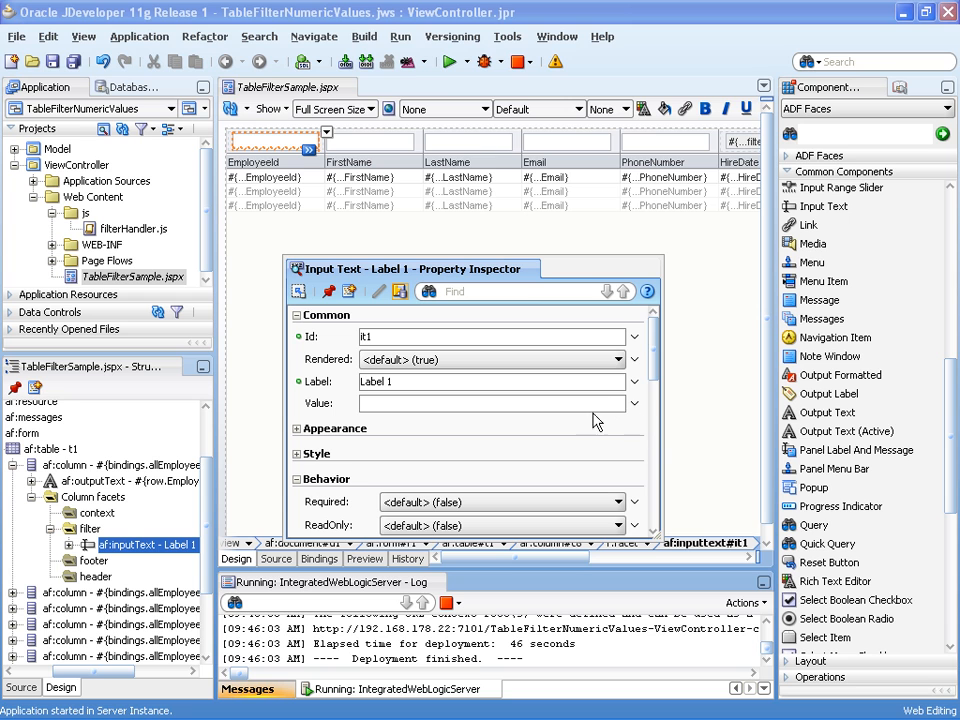
Build the value expression #{vs.filterCriteria.EmployeeId} in Expression Builder and apply it
left_click(633, 403)
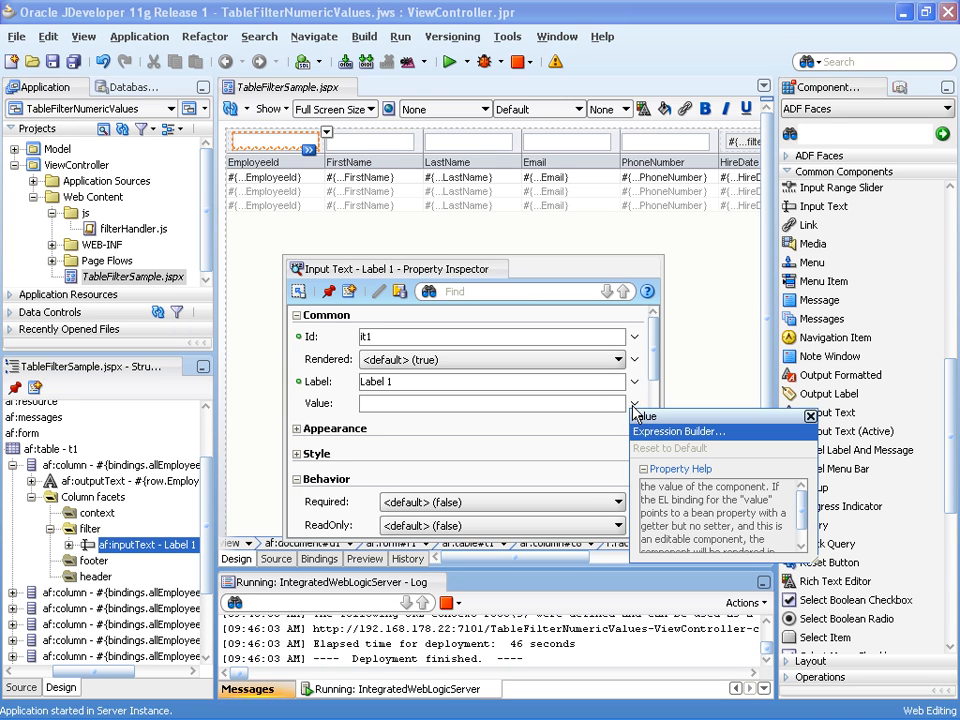
left_click(633, 403)
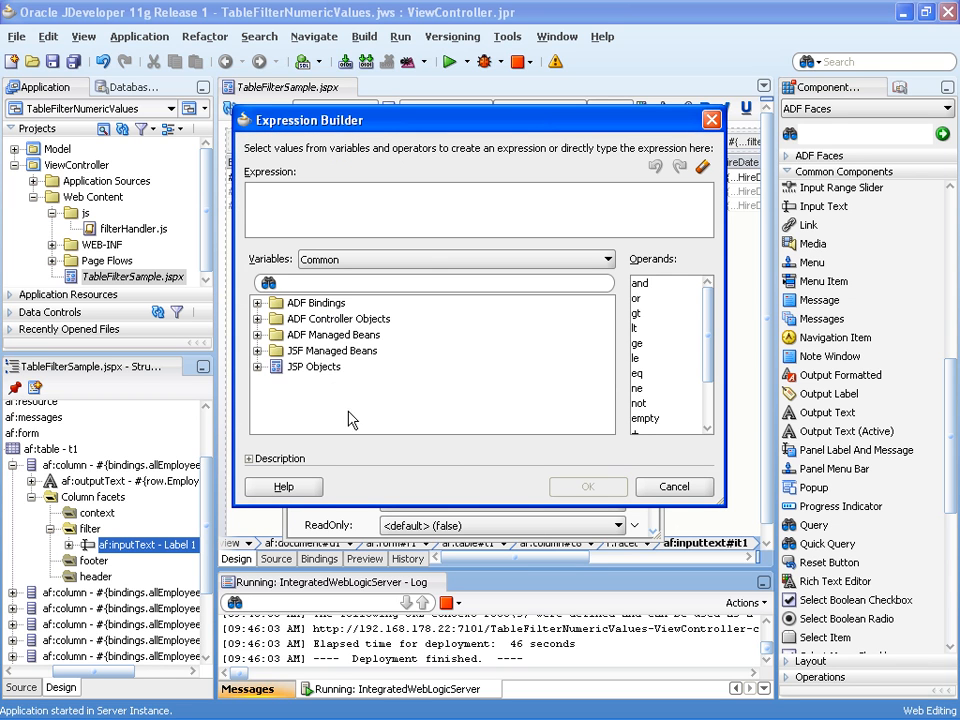
left_click(259, 366)
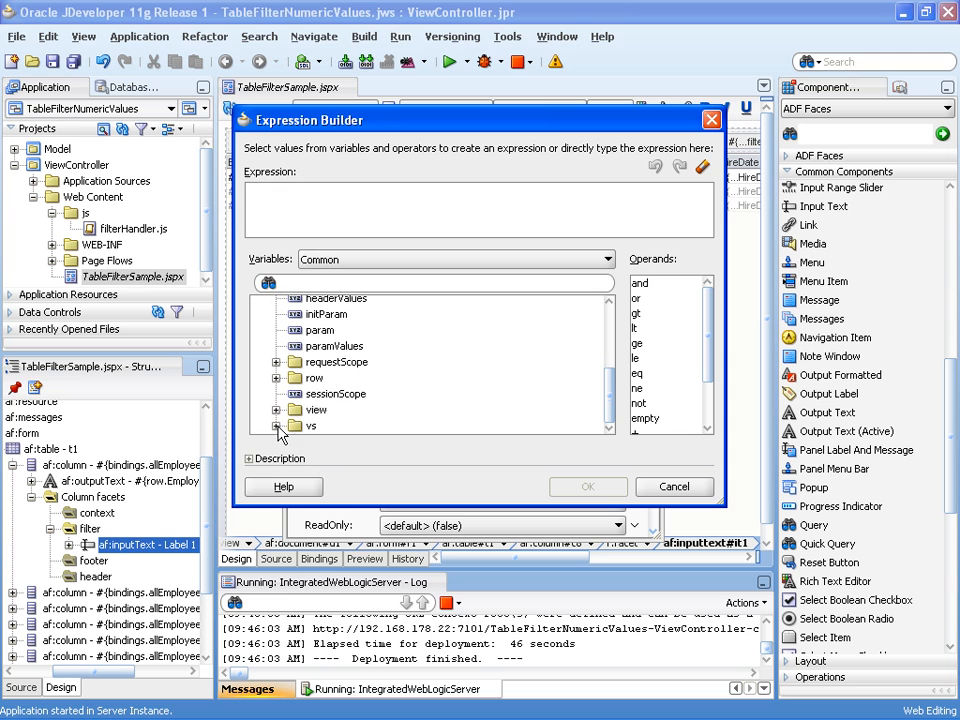
left_click(278, 426)
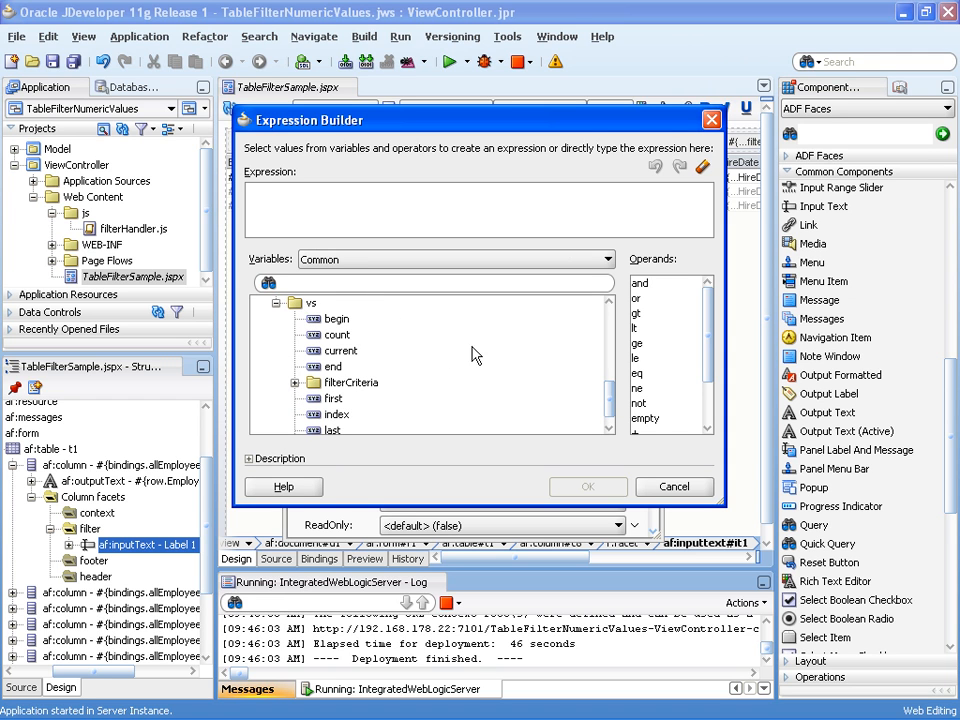
mouse_move(290, 389)
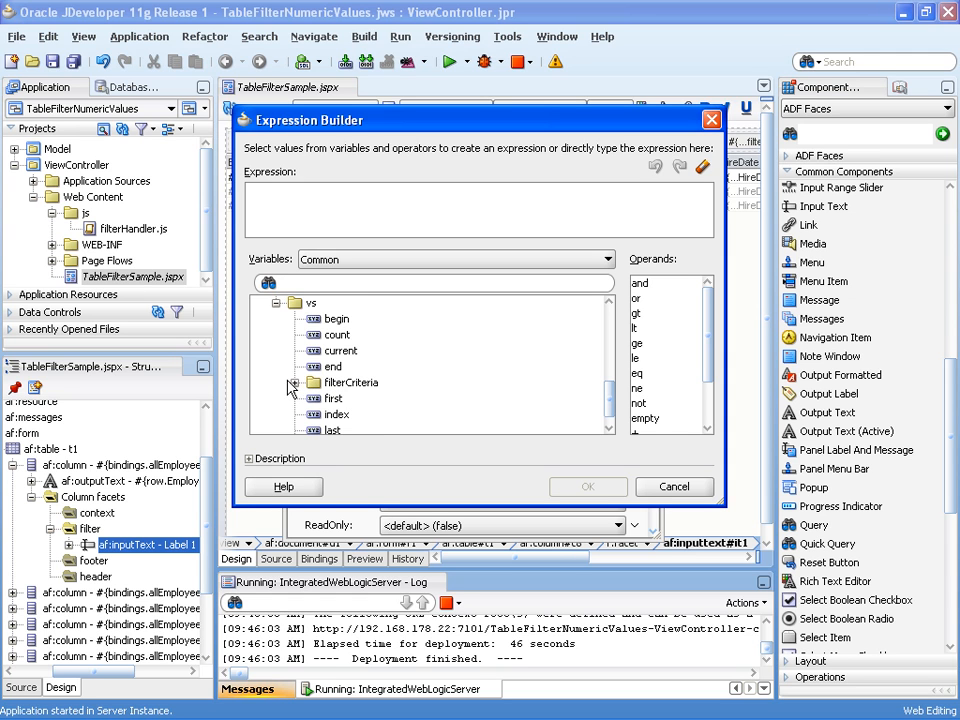
left_click(294, 382)
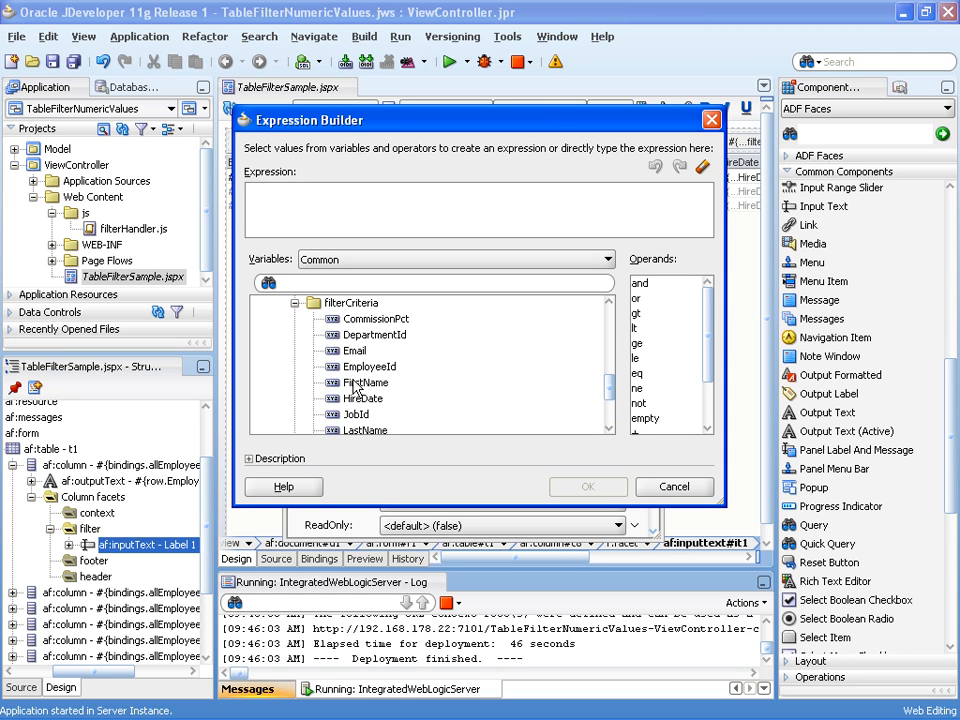
mouse_move(388, 384)
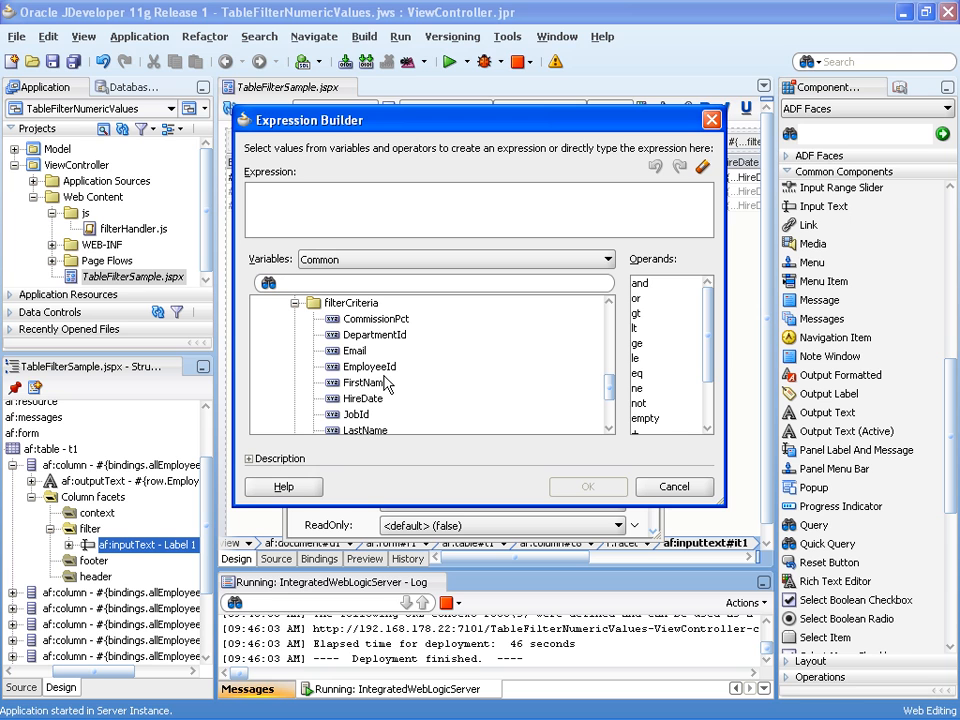
mouse_move(369, 366)
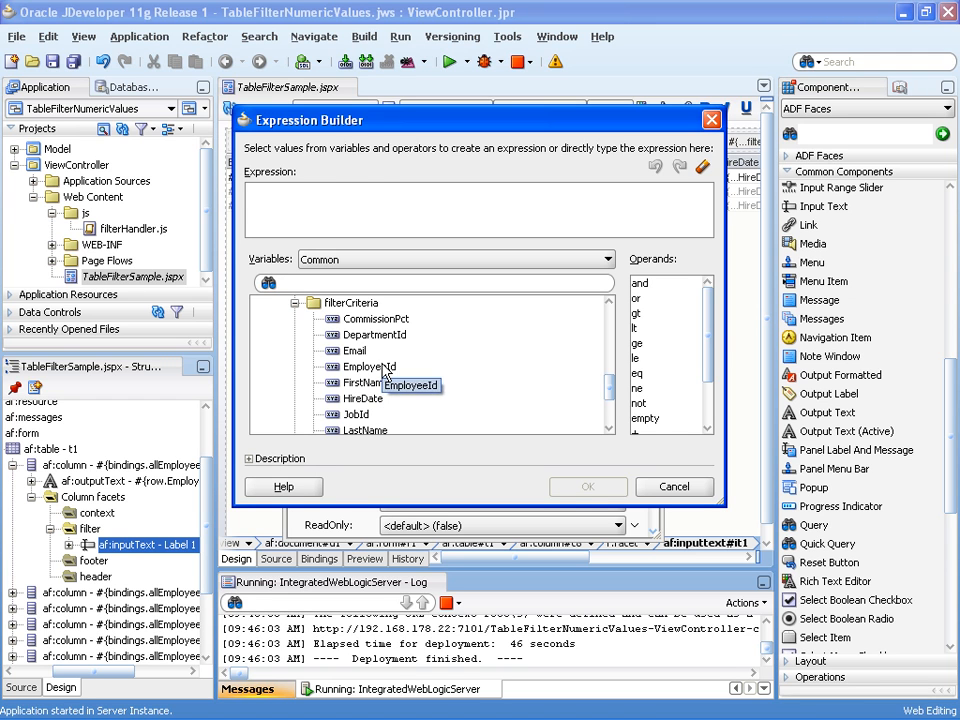
double_click(370, 367)
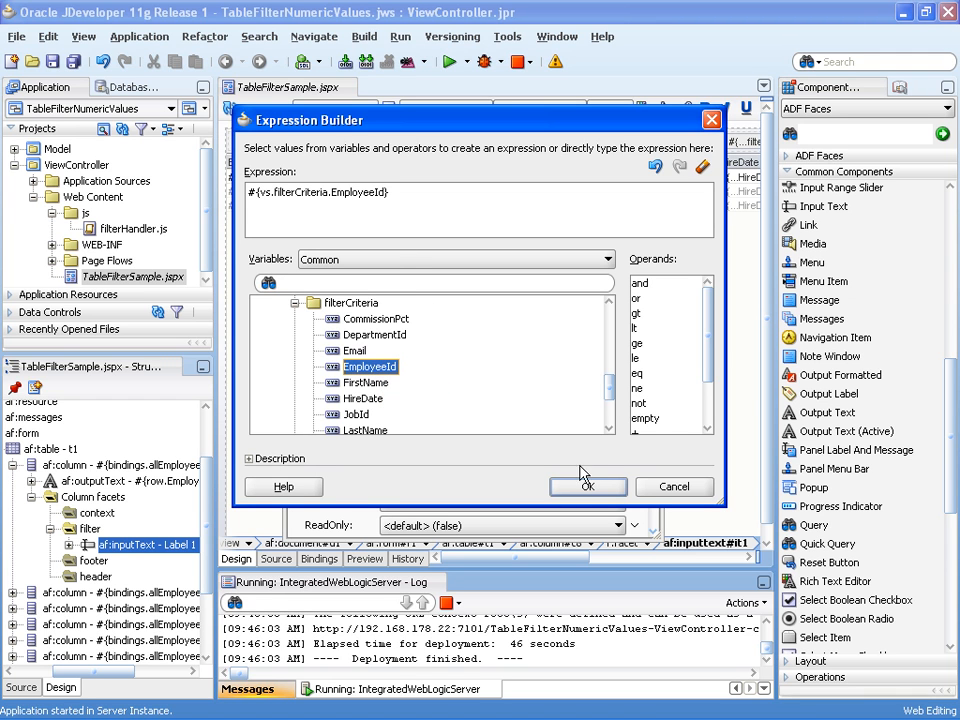
left_click(588, 486)
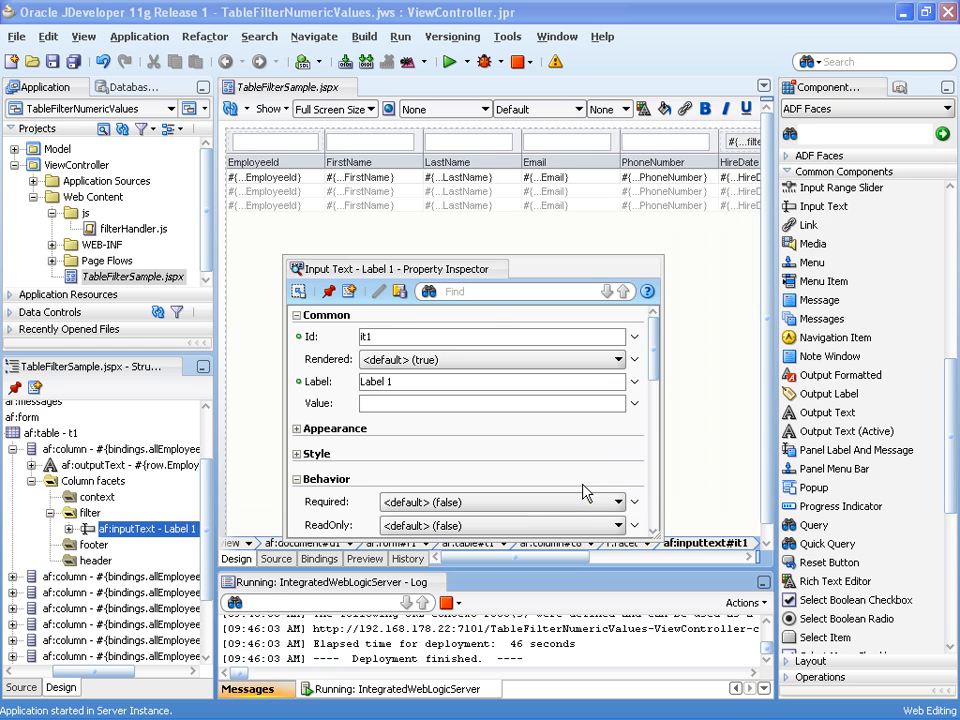
Set the filter field's Value to #{vs.filterCriteria.EmployeeId} and add a Client Listener
type("#{vs.filterCriteria.EmployeeId}")
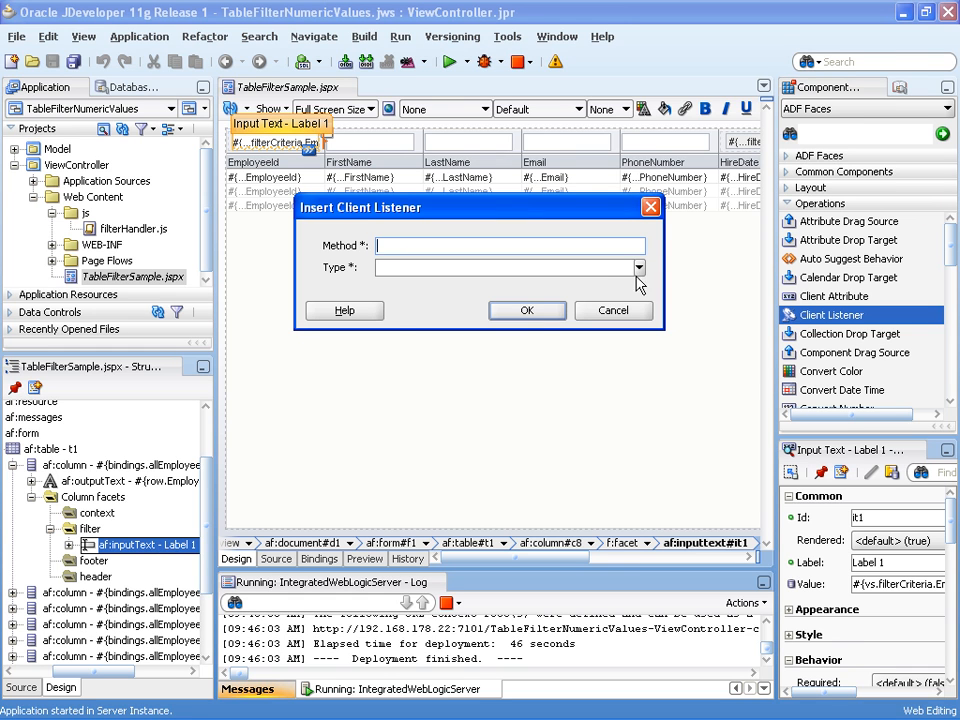
Add a keyDown client listener calling method suppressCharacterInput
left_click(638, 267)
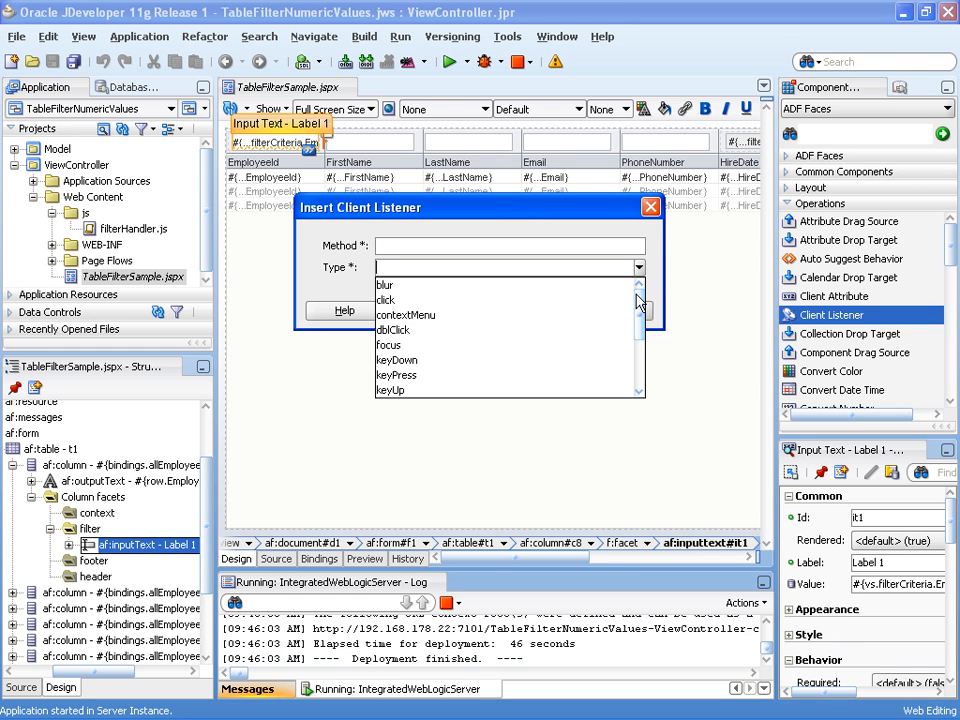
scroll("down", 3)
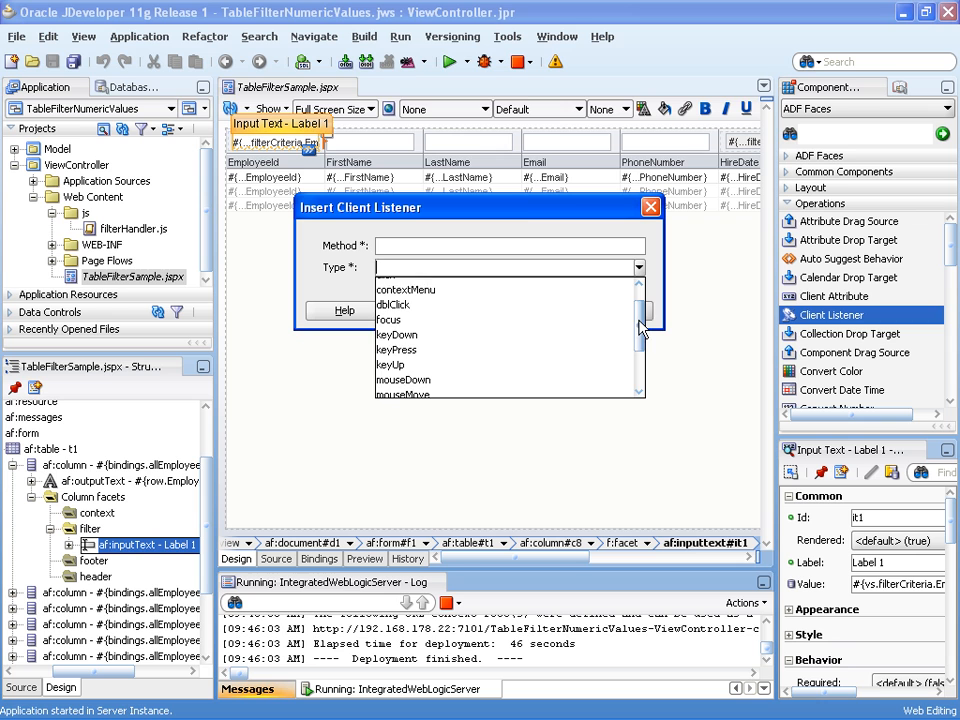
left_click(397, 334)
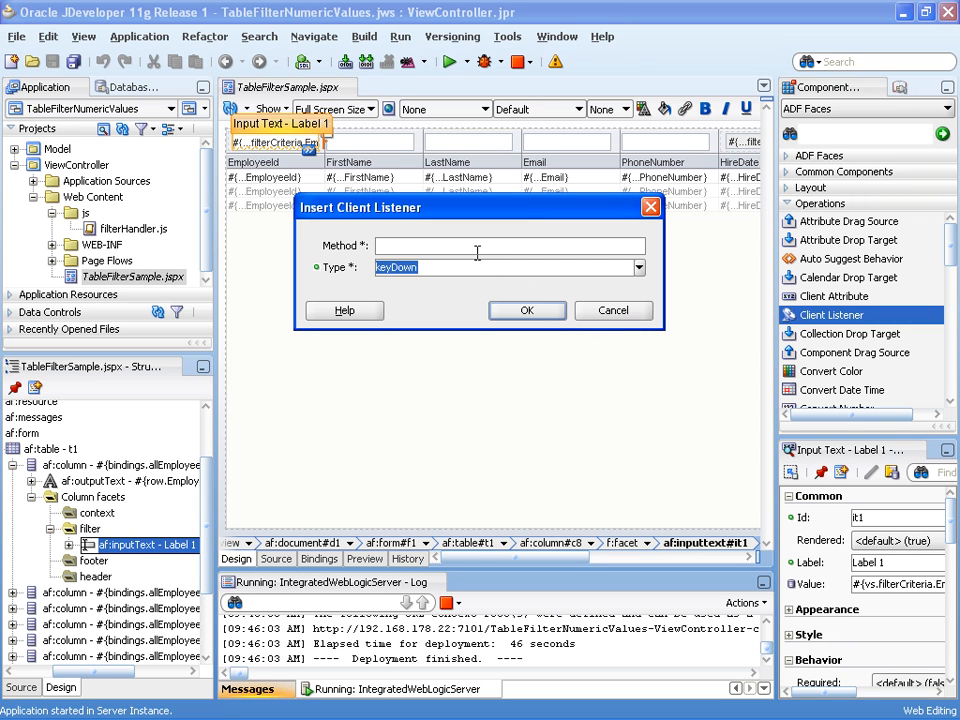
left_click(510, 245)
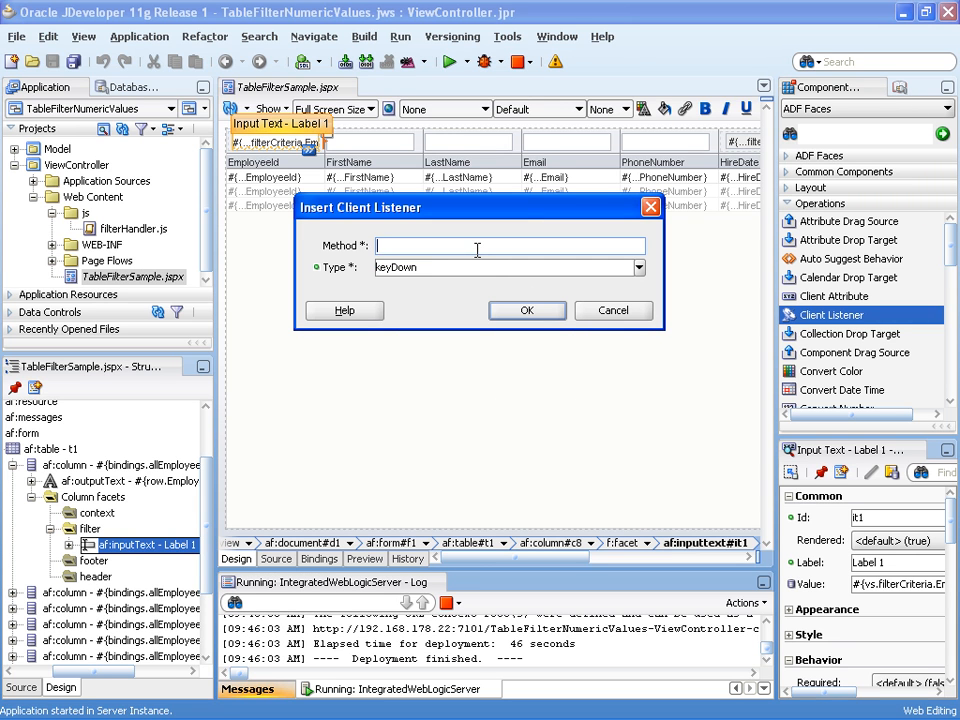
type("suppressCharacterInput")
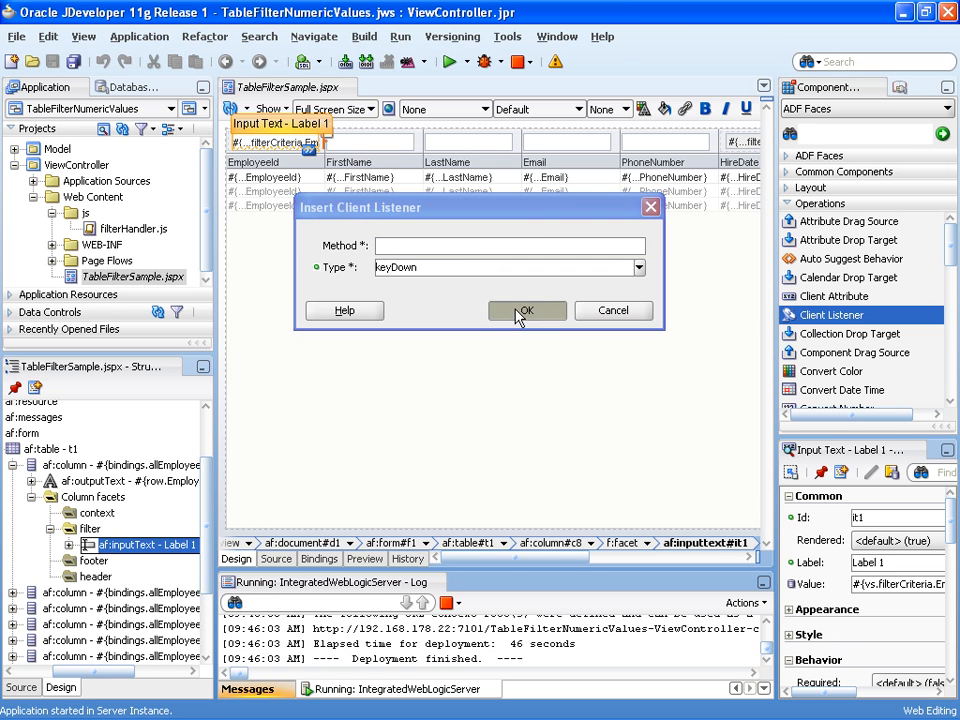
left_click(527, 310)
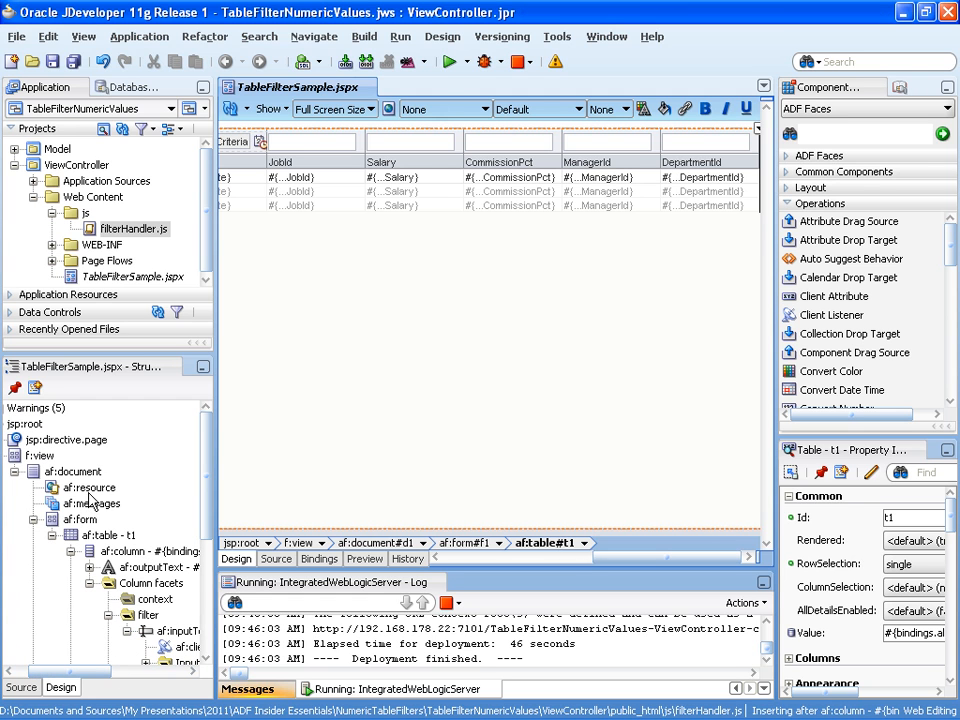
Select af:resource to view its /js/filterHandler.js source and javascript type
left_click(89, 487)
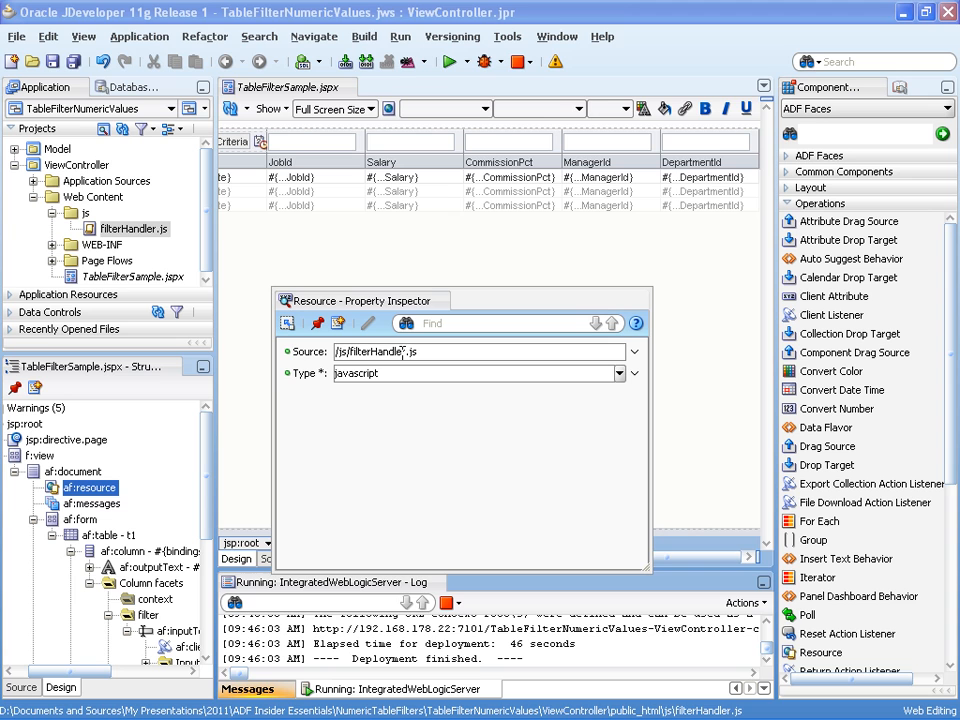
mouse_move(472, 443)
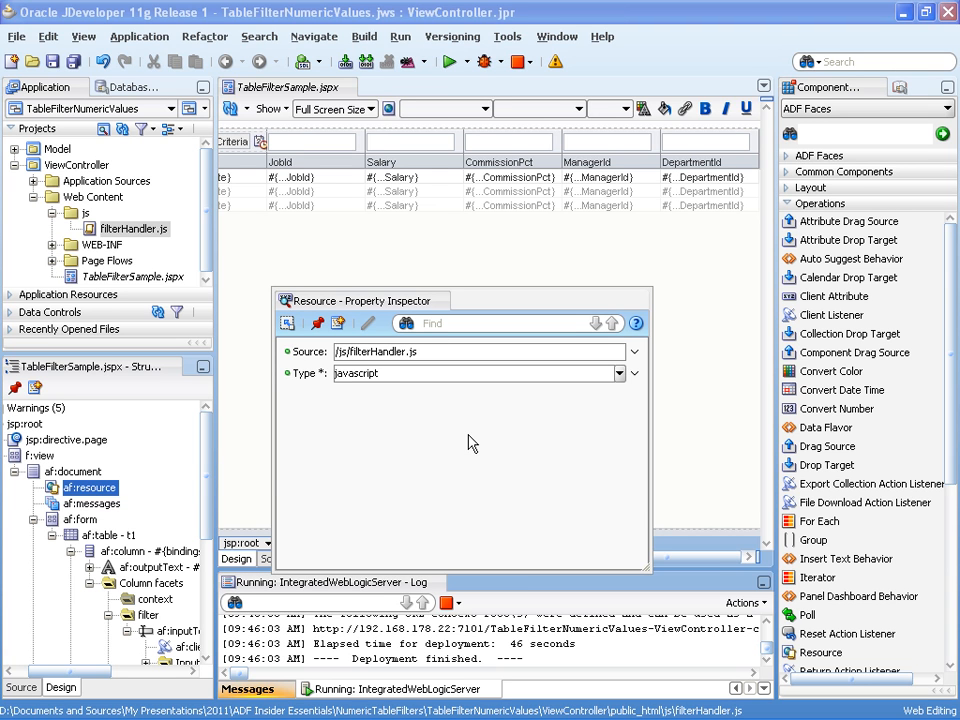